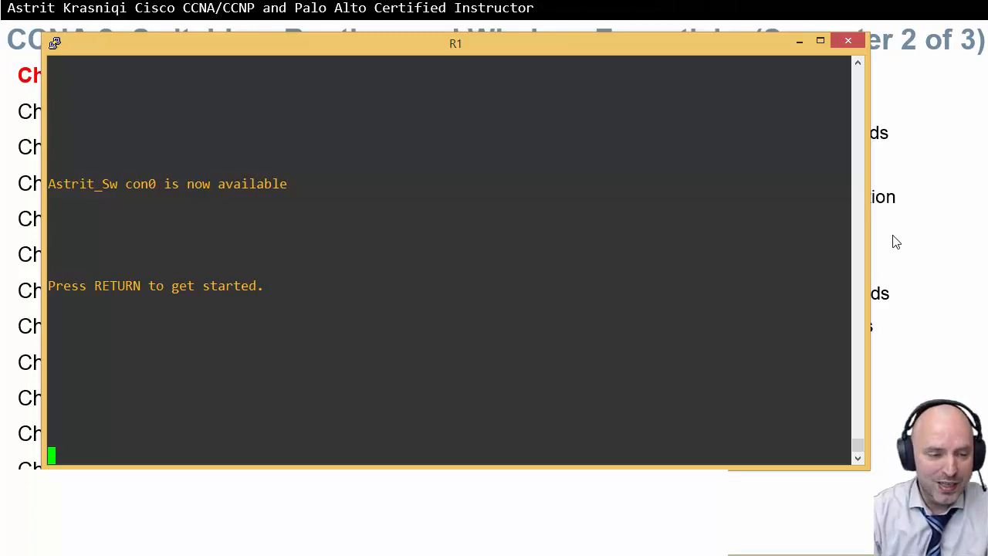
Wake the console and attempt the password prompt before interrupting boot to reach the switch: prompt
{"action": "key", "text": "Return"}
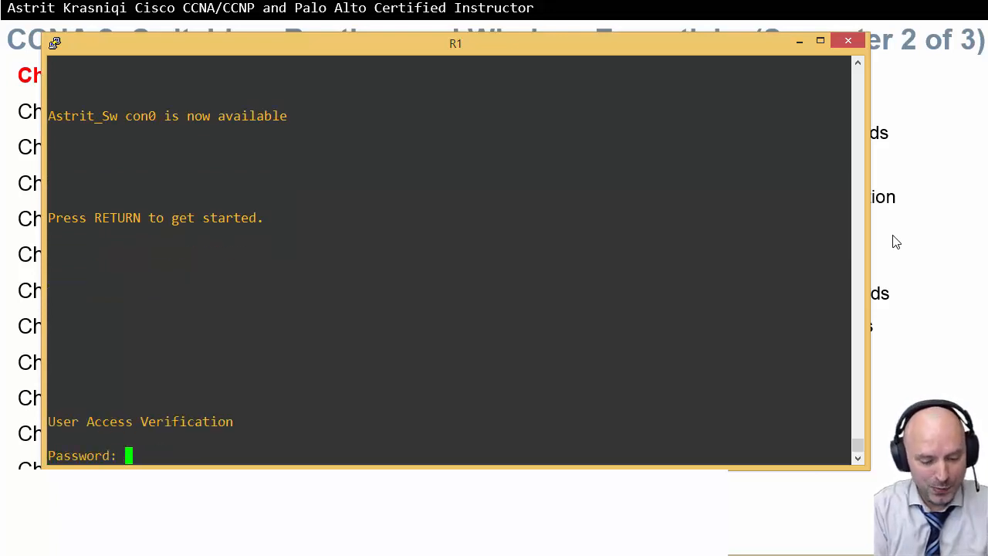
{"action": "key", "text": "enter"}
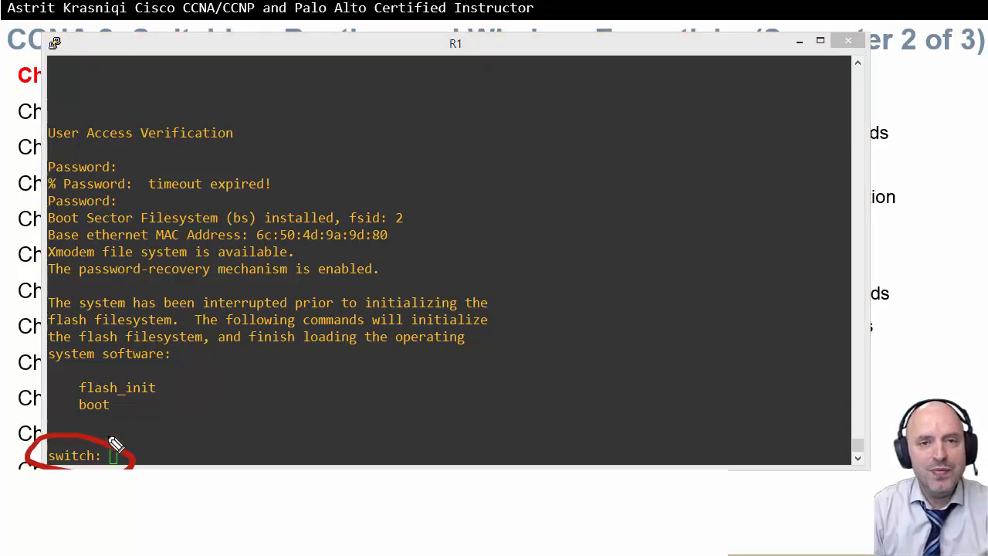
{"action": "mouse_move", "coordinate": [151, 386]}
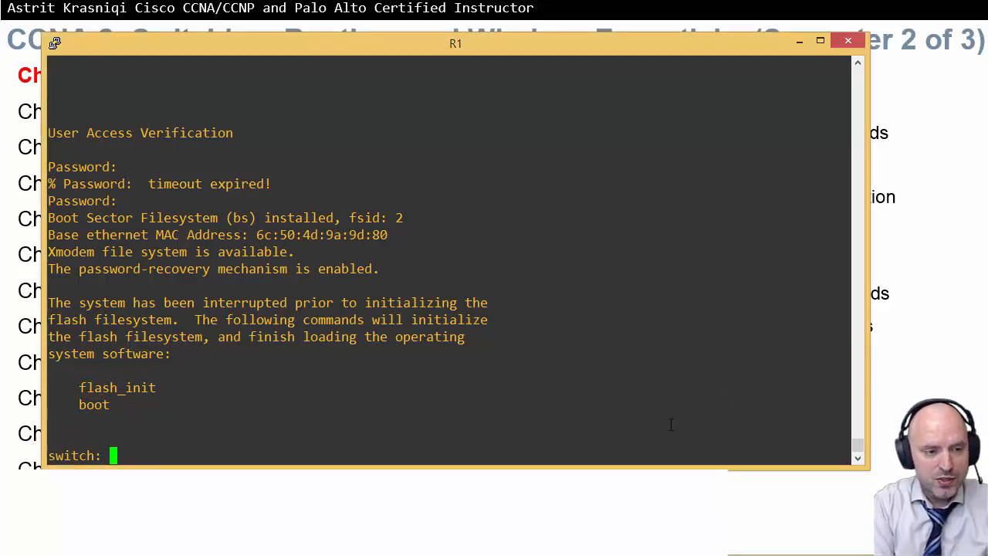
Run flash_init, then dir flash: to list the flash contents including config.text
{"action": "type", "text": "flash_init"}
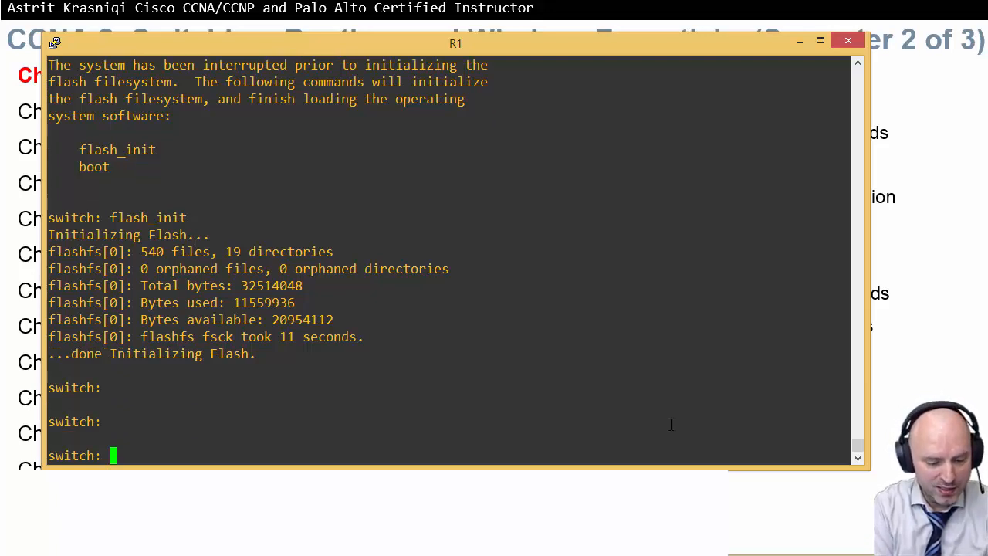
{"action": "type", "text": "dir flash:"}
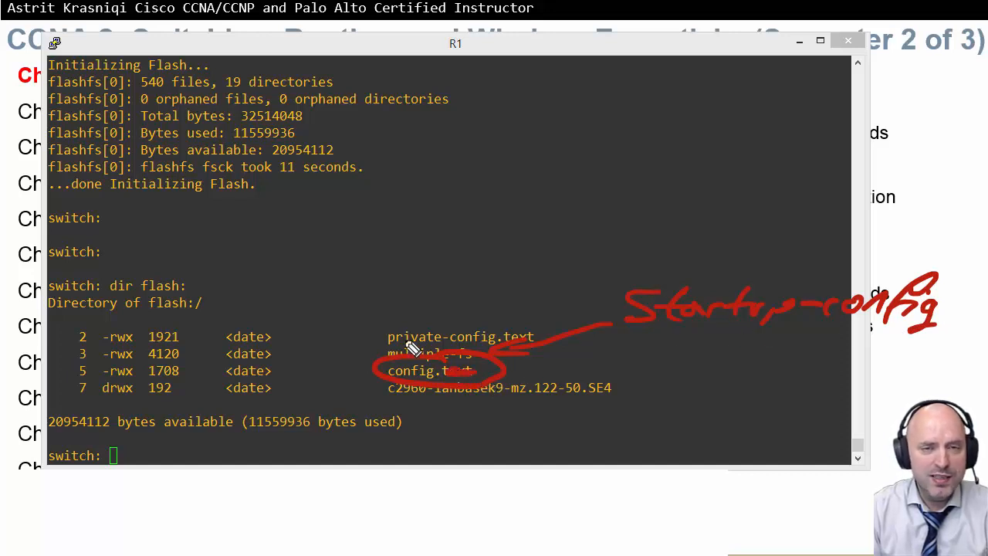
{"action": "mouse_move", "coordinate": [744, 342]}
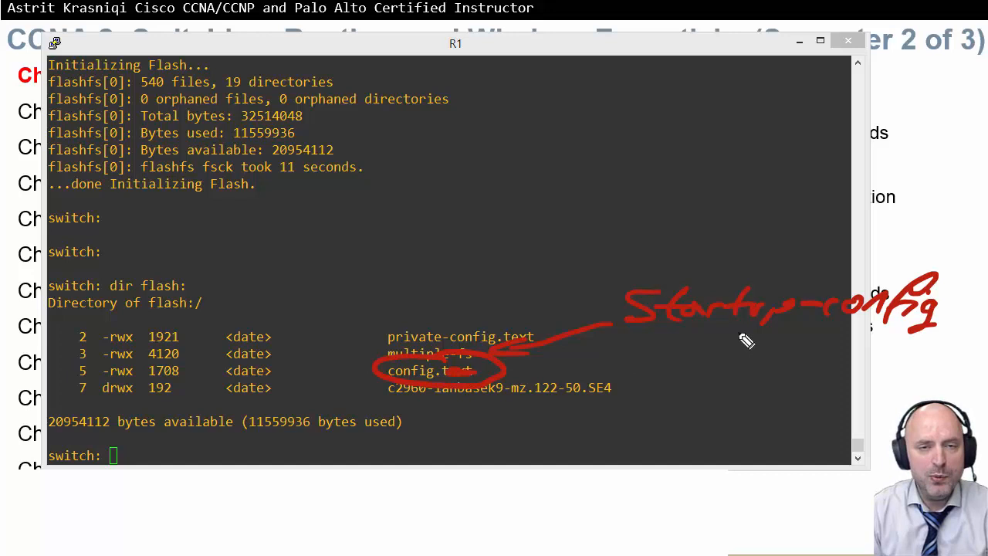
{"action": "mouse_move", "coordinate": [710, 362]}
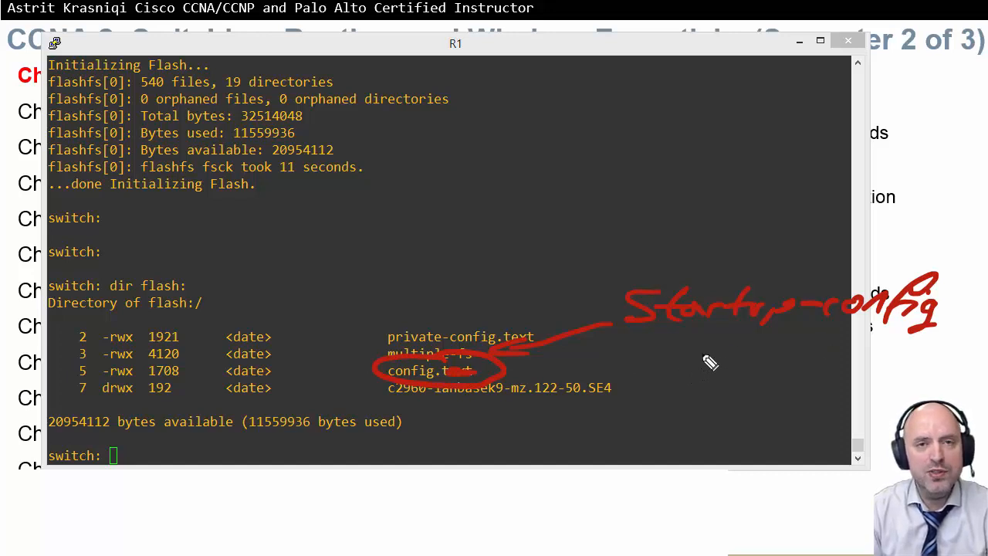
{"action": "mouse_move", "coordinate": [477, 372]}
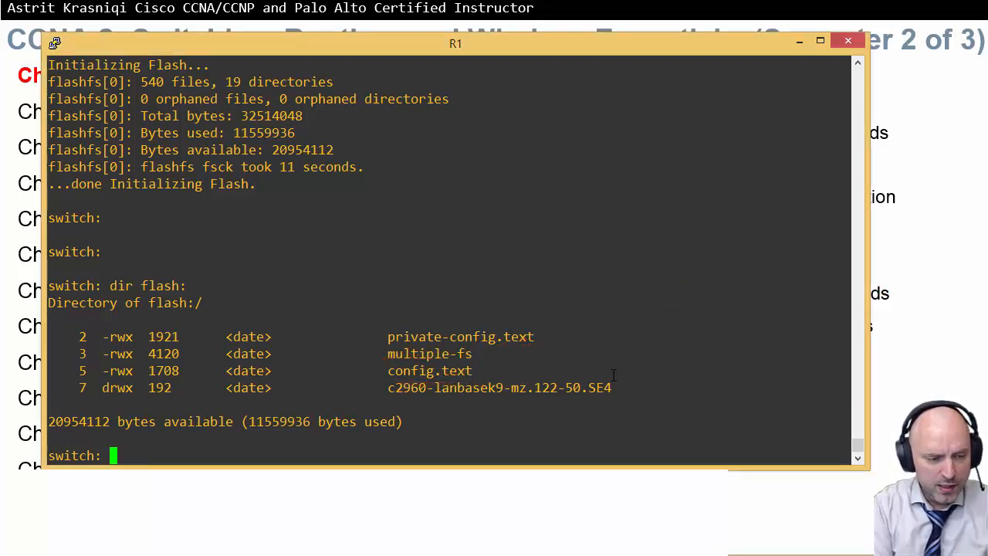
Rename flash:config.text to flash:config.old and verify with dir flash:
{"action": "type", "text": "rename"}
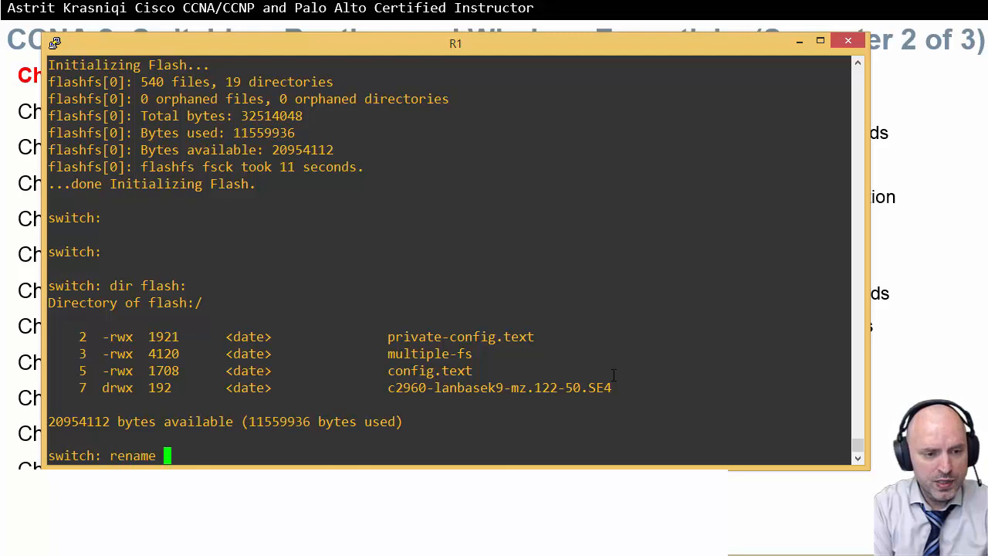
{"action": "type", "text": "flash:confi"}
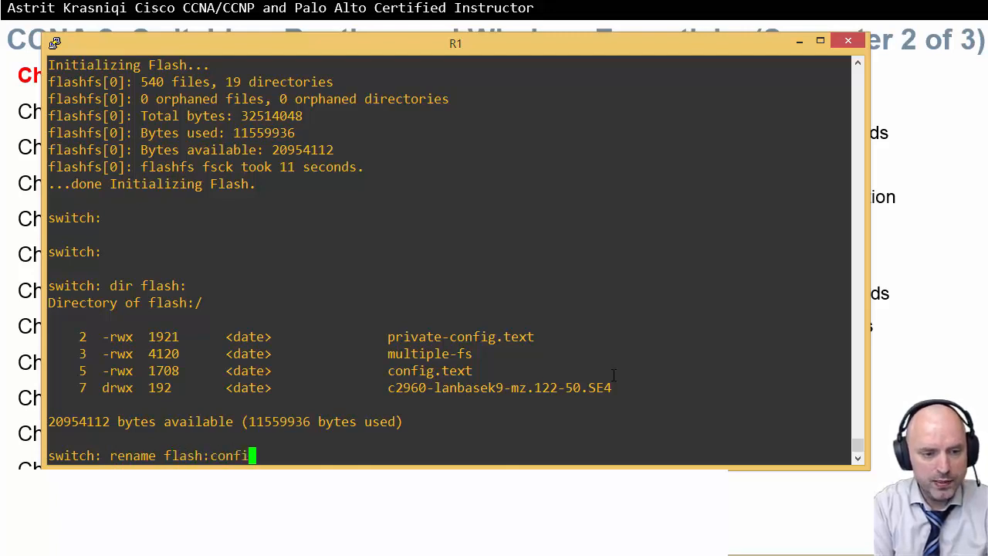
{"action": "type", "text": "g.text flash:config."}
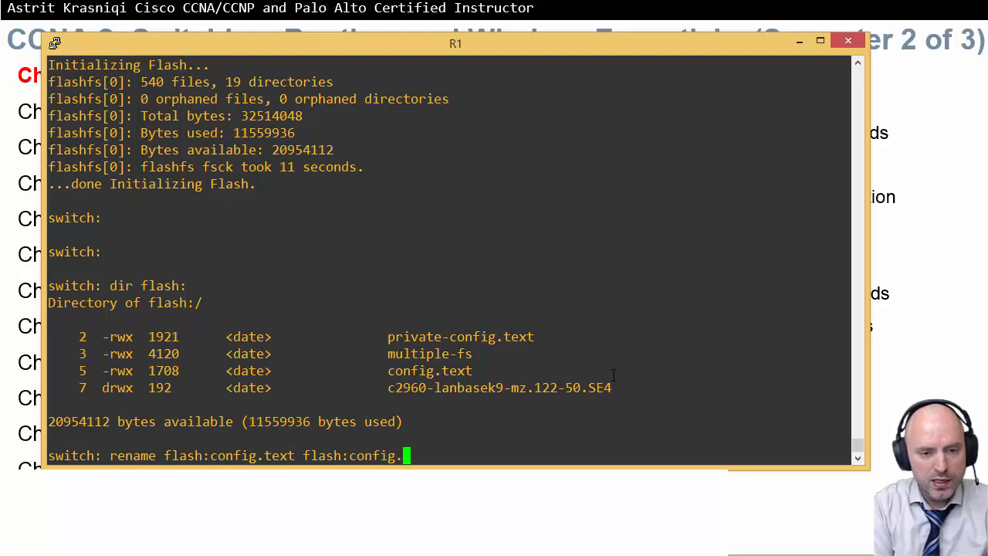
{"action": "type", "text": "oldasdfasdfasd"}
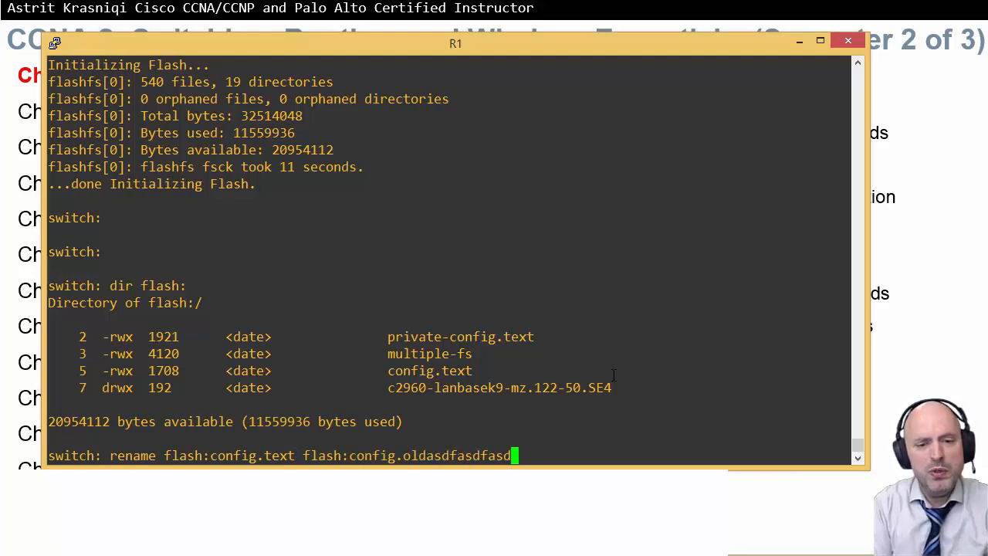
{"action": "key", "text": "backspace"}
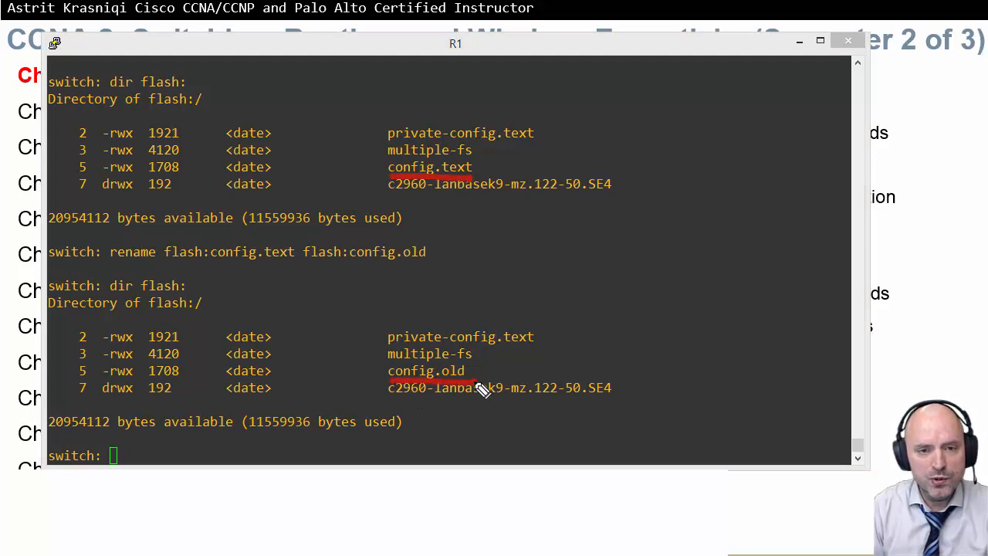
{"action": "mouse_move", "coordinate": [439, 398]}
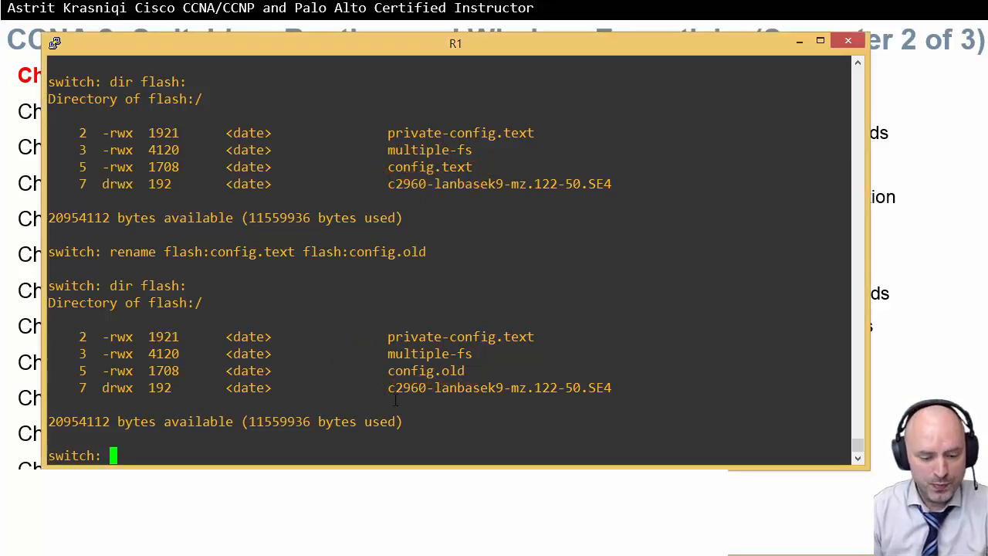
Reset the switch, answer y, and let it reboot to the get-started message
{"action": "type", "text": "rest"}
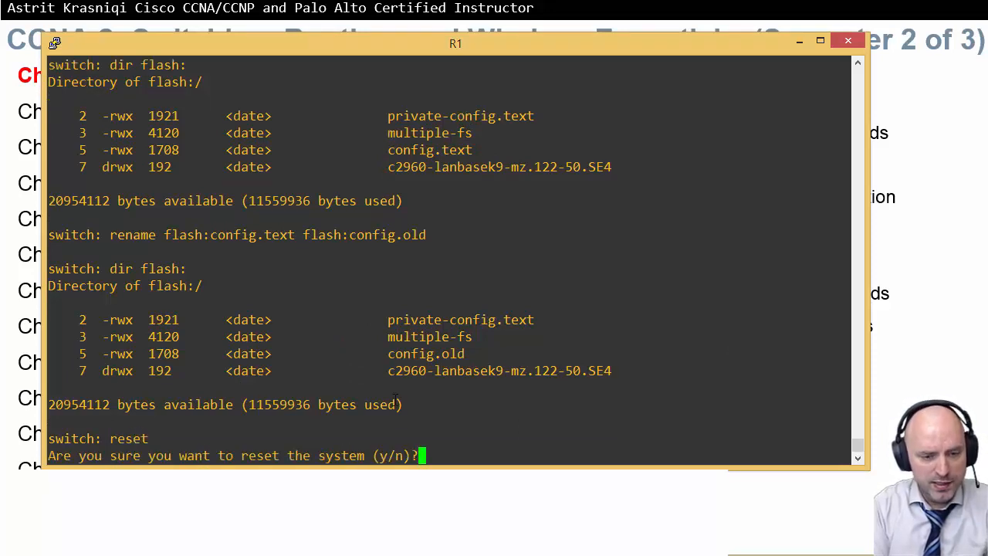
{"action": "type", "text": "y"}
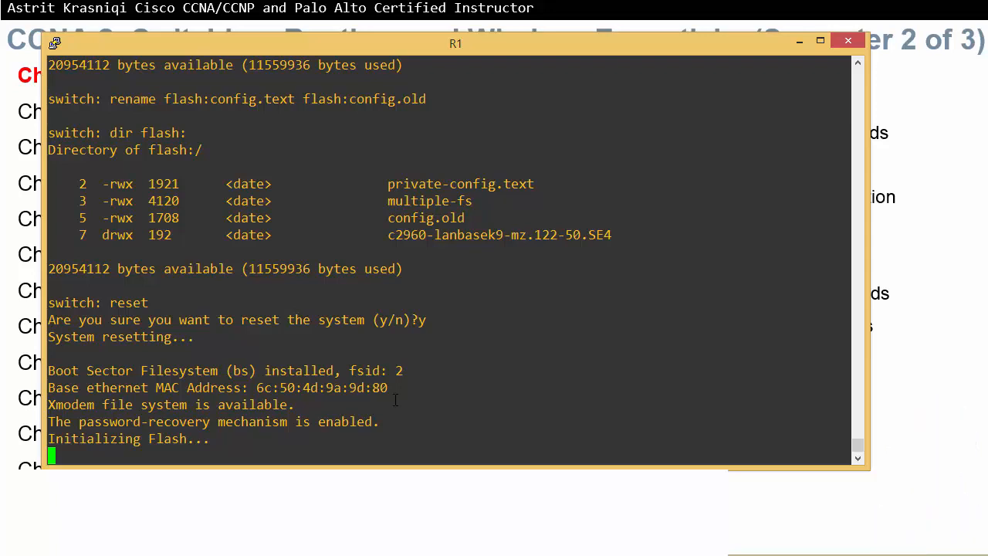
{"action": "scroll", "scroll_direction": "down", "scroll_amount": 3}
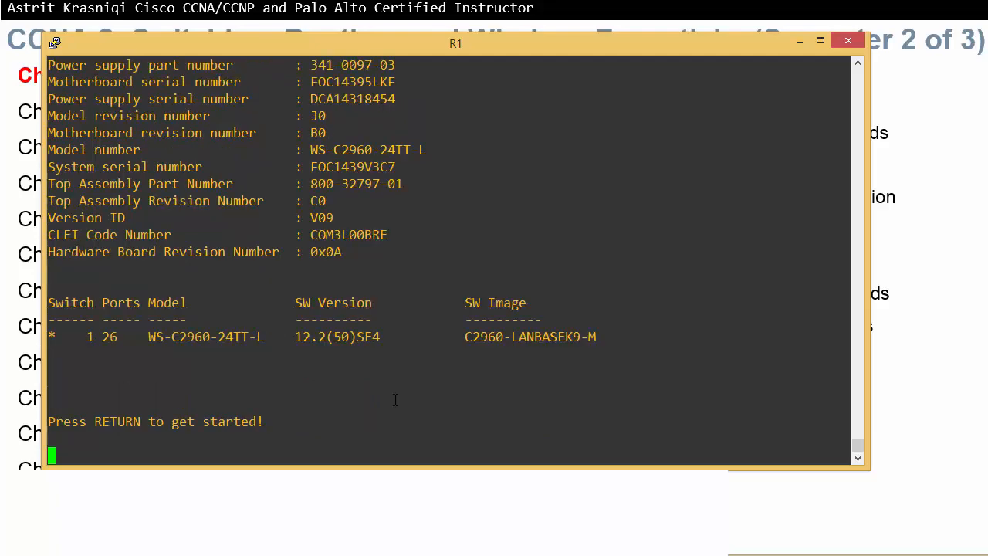
Answer no to the initial configuration dialog and reach the Switch> prompt
{"action": "key", "text": "return"}
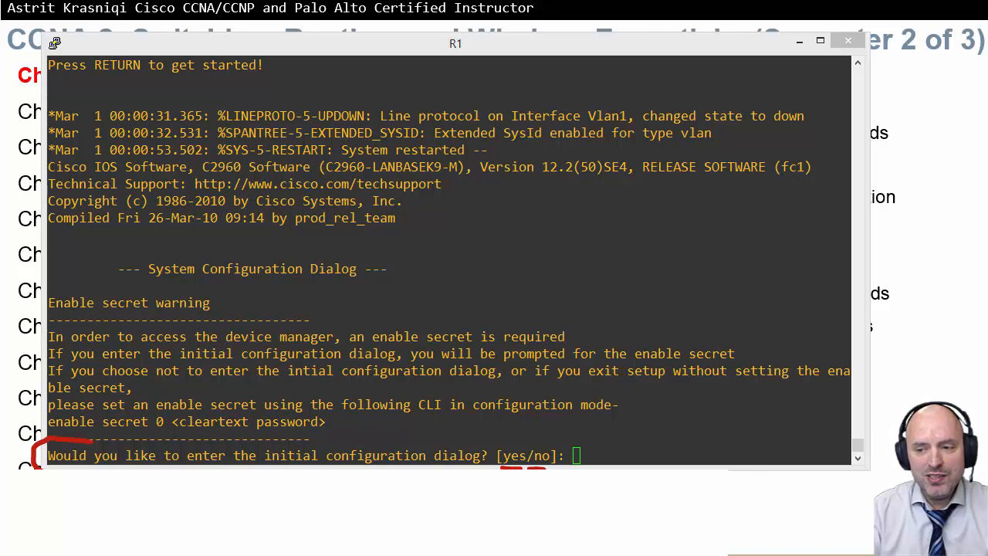
{"action": "type", "text": "no"}
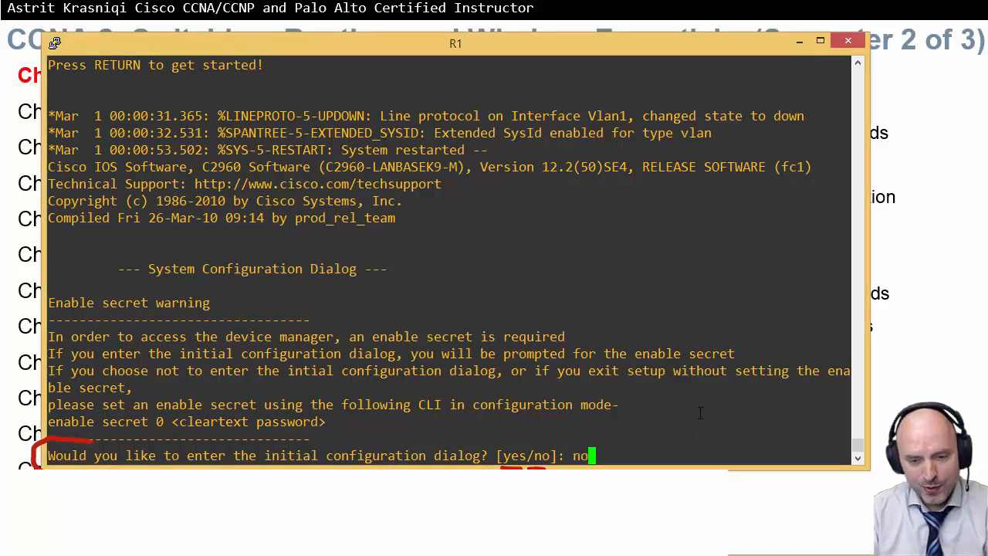
{"action": "key", "text": "Return"}
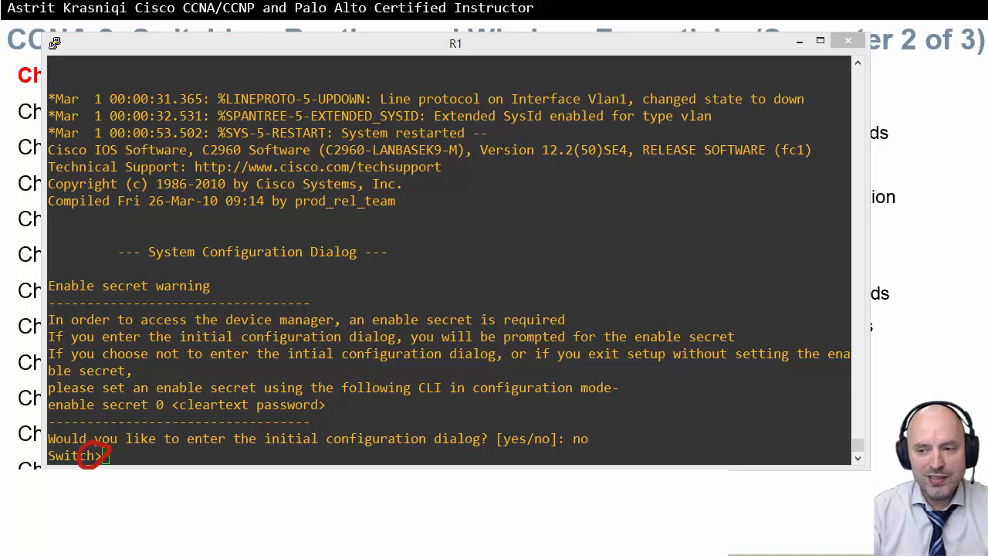
Enter privileged mode with enable and list flash showing config.old
{"action": "type", "text": "n"}
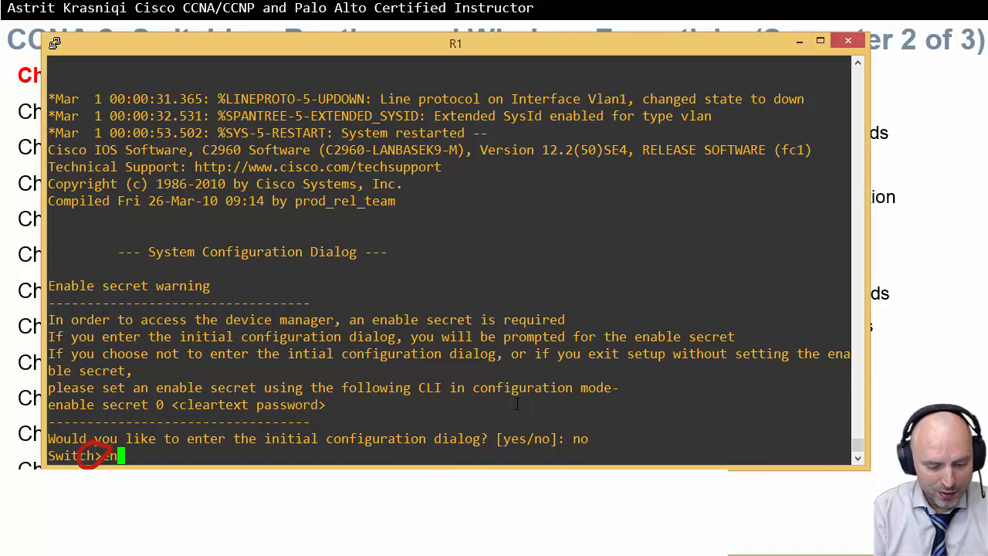
{"action": "type", "text": "enable"}
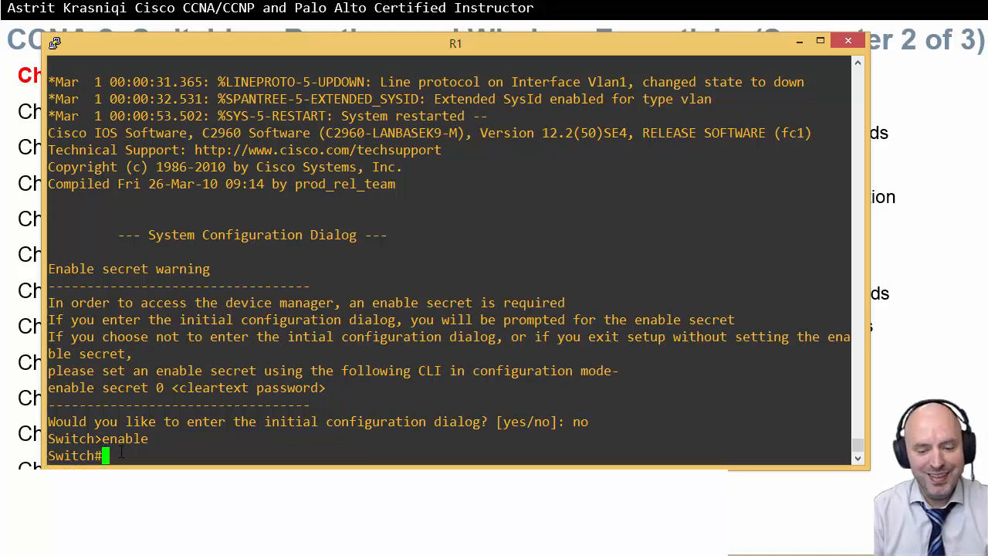
{"action": "key", "text": "enter"}
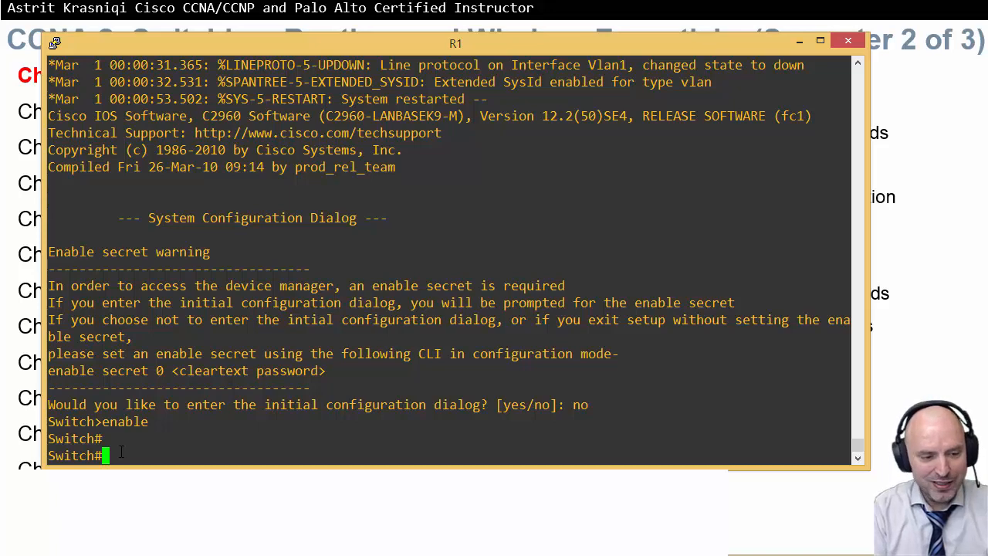
{"action": "type", "text": "dir flash"}
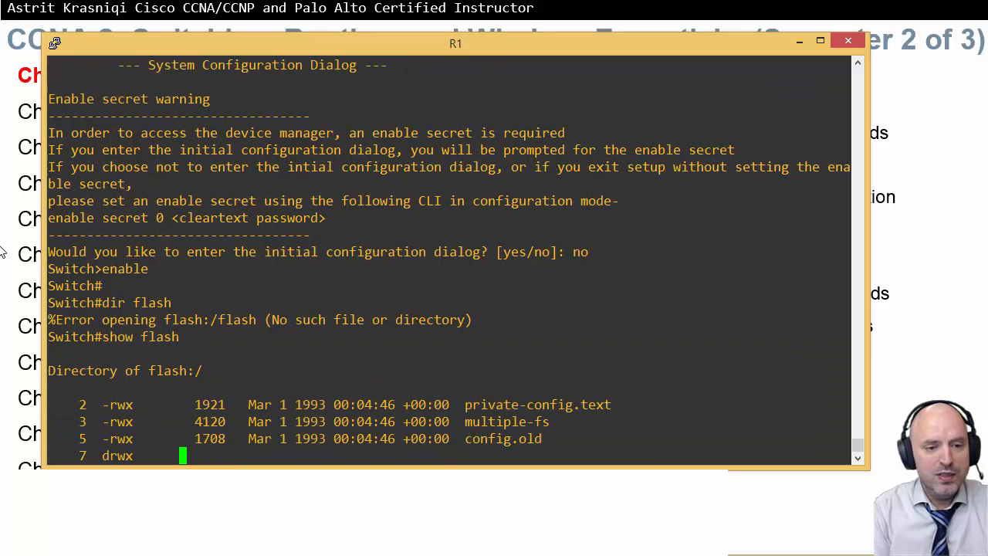
{"action": "scroll", "scroll_direction": "down", "scroll_amount": 3}
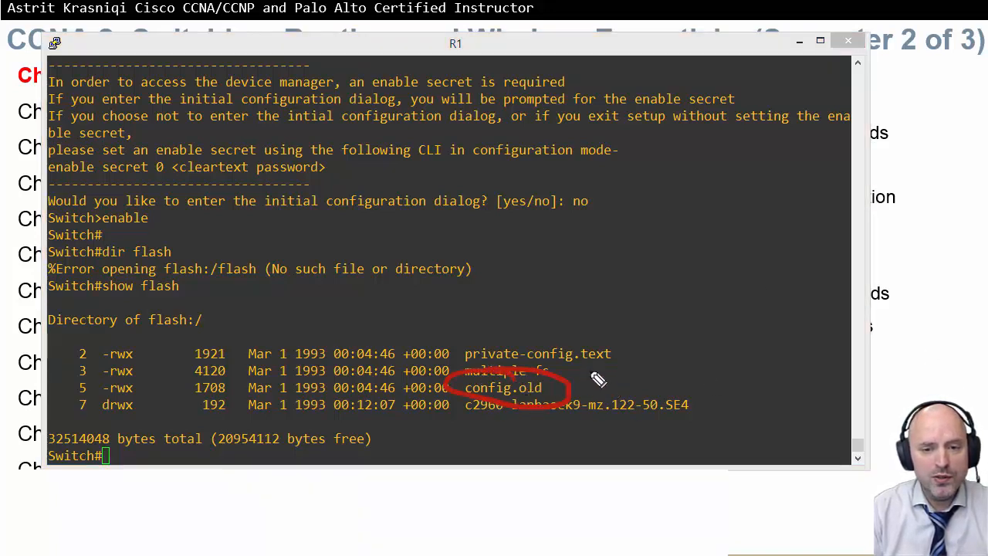
{"action": "left_click_drag", "start_coordinate": [594, 371], "coordinate": [687, 363]}
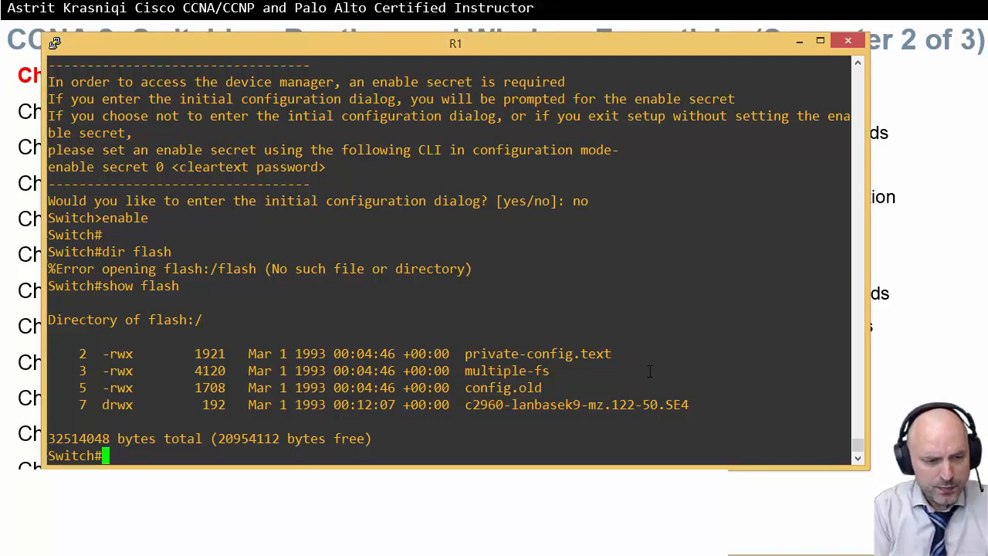
Rename flash:config.old to flash:config.text and confirm it with show flash
{"action": "type", "text": "rena"}
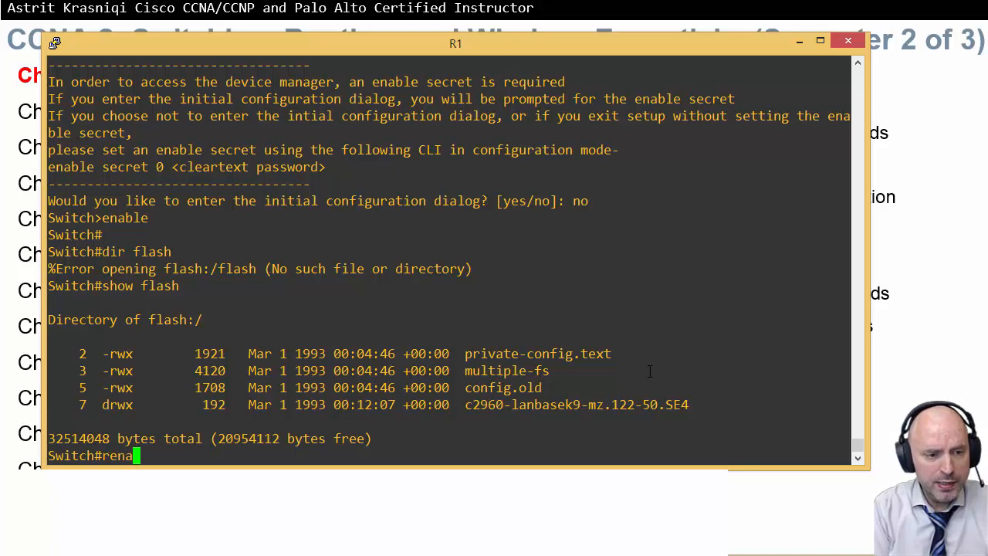
{"action": "key", "text": "backspace"}
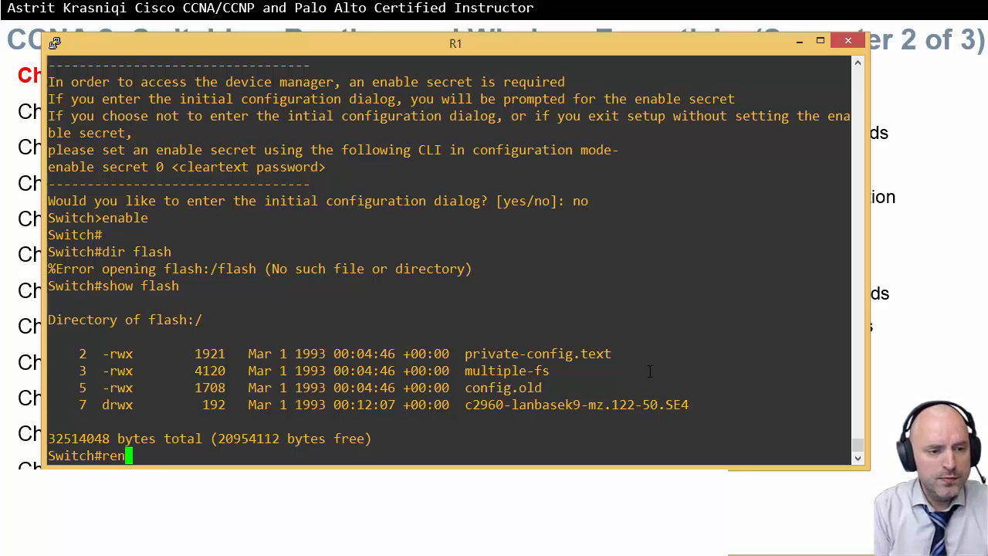
{"action": "type", "text": "ame flsh"}
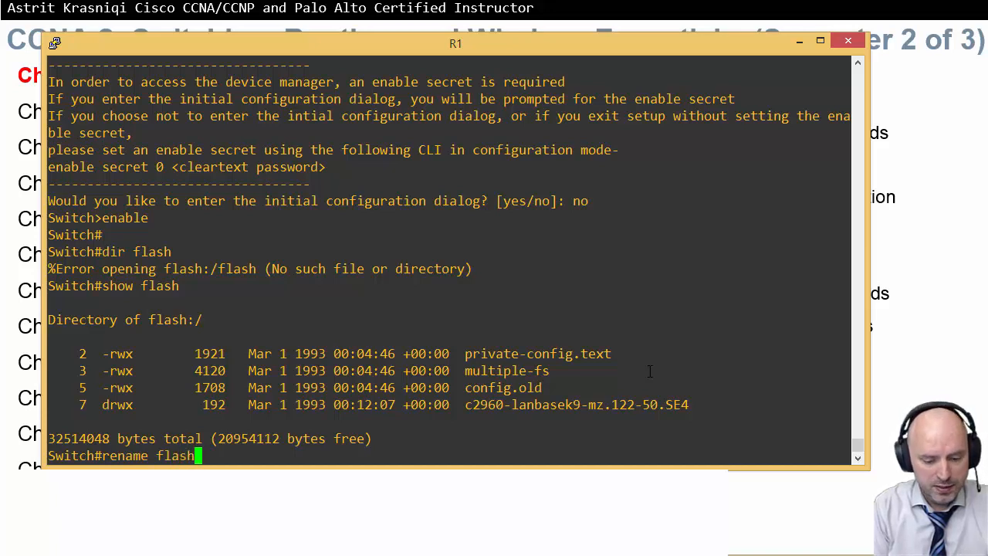
{"action": "type", "text": ":config."}
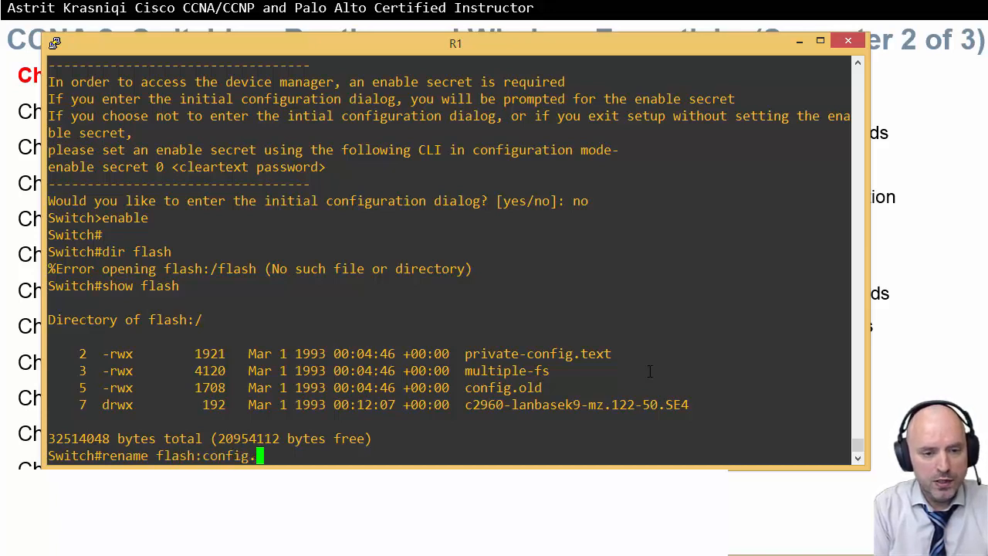
{"action": "type", "text": "old flash"}
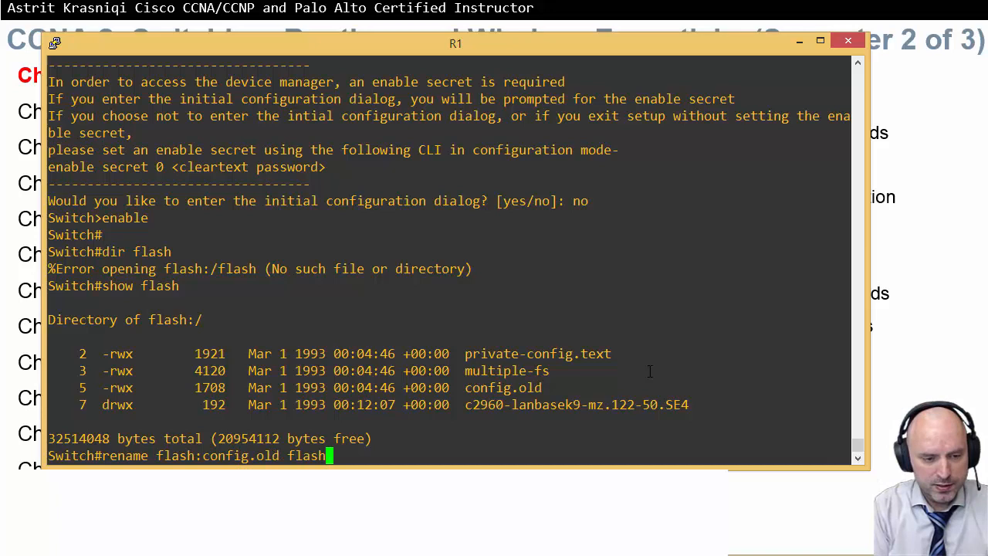
{"action": "type", "text": ":config.te"}
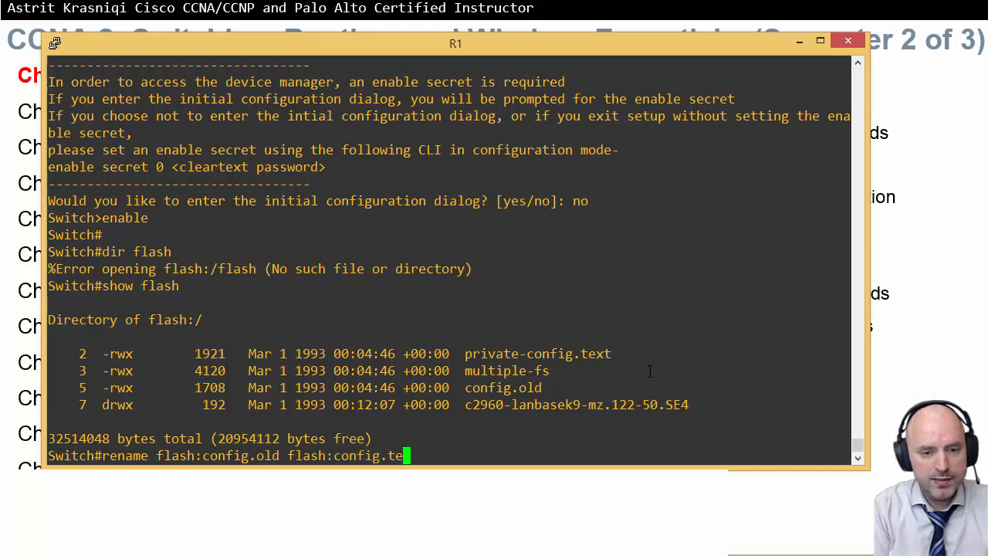
{"action": "key", "text": "enter"}
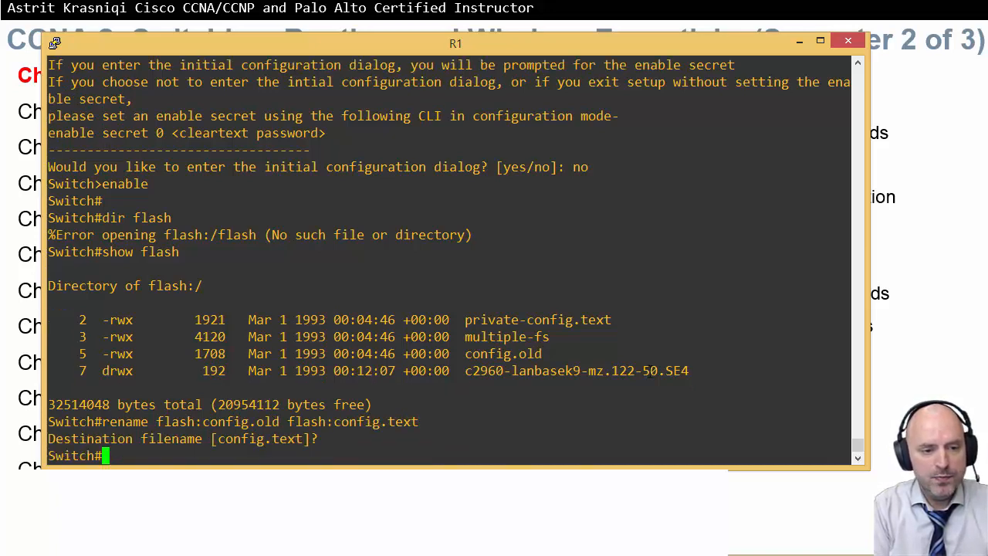
{"action": "type", "text": "show flash"}
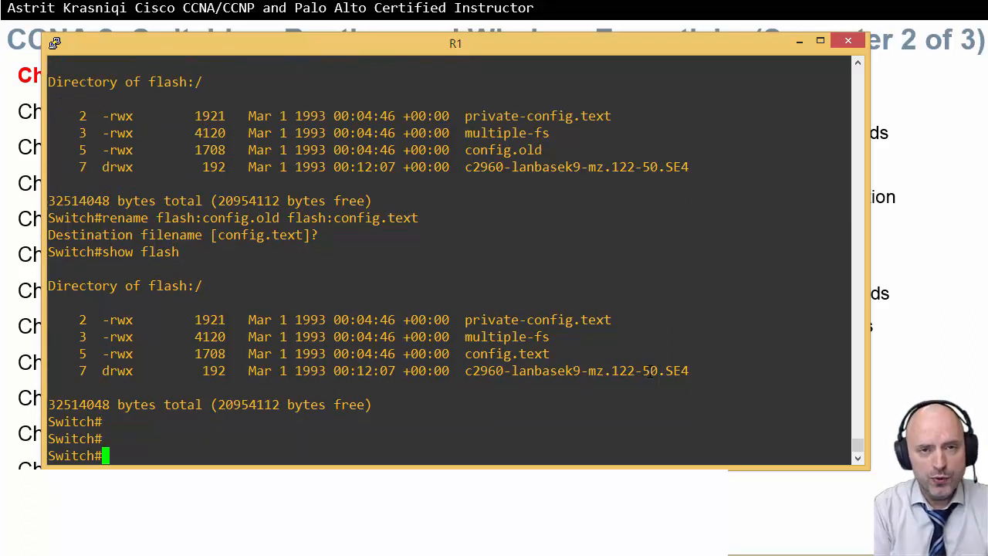
{"action": "type", "text": "copy flash"}
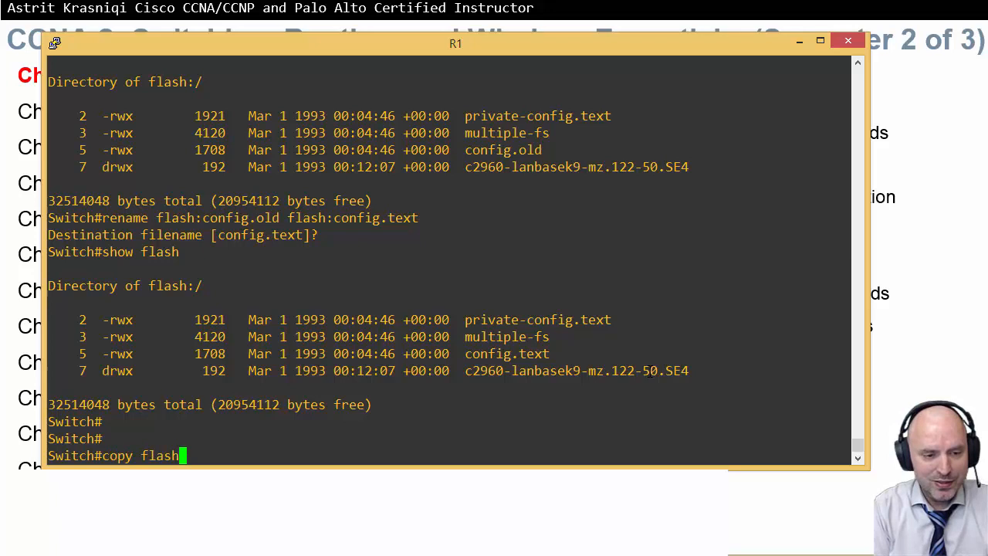
Copy flash:config.text to system:running-config, restoring the Astrit_Sw hostname
{"action": "type", "text": ":config.text"}
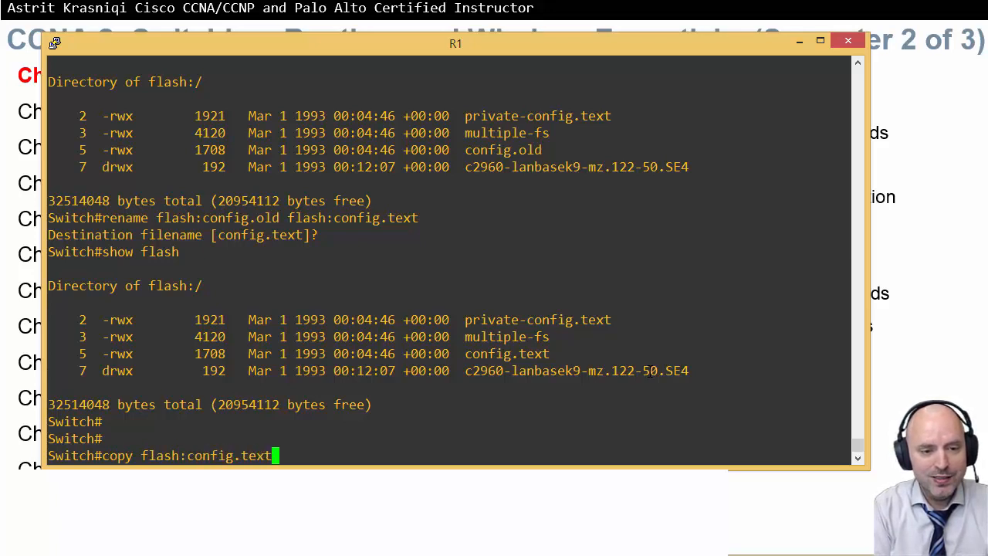
{"action": "type", "text": "system:running-config"}
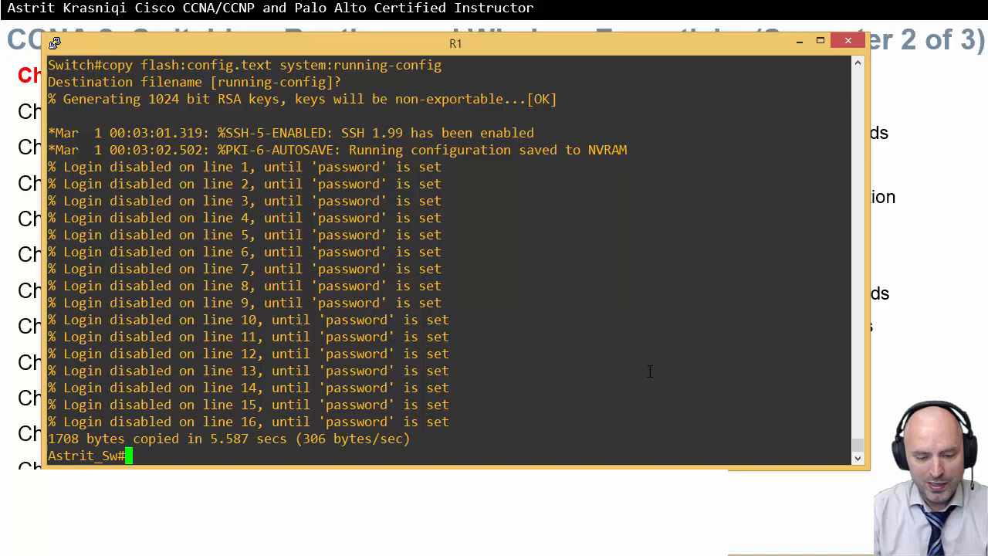
{"action": "key", "text": "enter"}
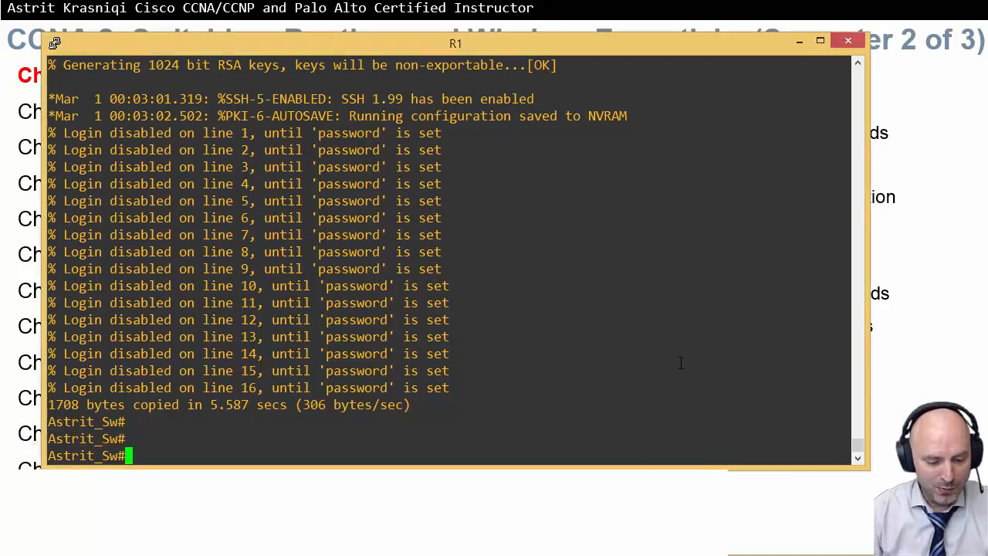
Run show run and page through the restored configuration to the console and vty lines
{"action": "type", "text": "show run"}
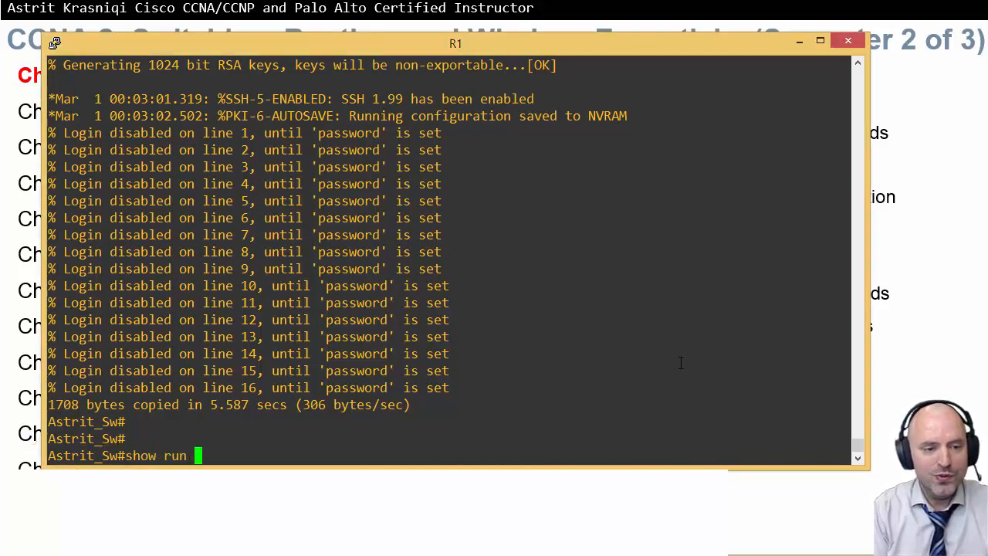
{"action": "key", "text": "enter"}
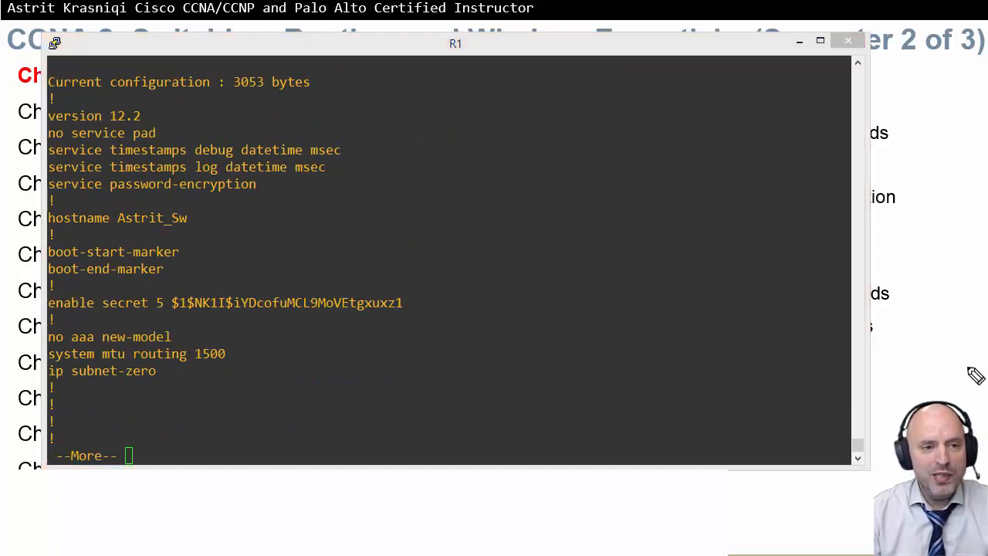
{"action": "left_click_drag", "start_coordinate": [278, 203], "coordinate": [43, 183]}
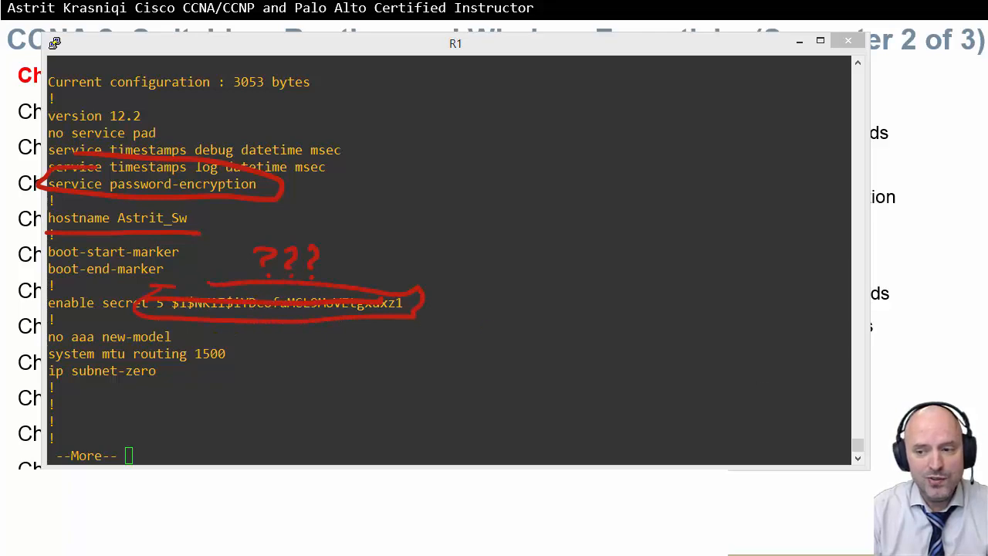
{"action": "key", "text": "space"}
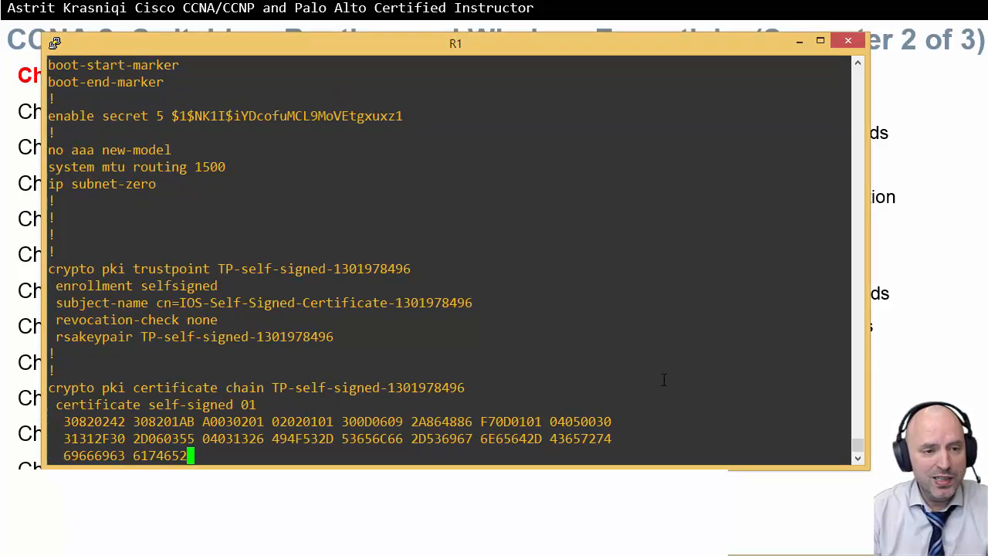
{"action": "scroll", "scroll_direction": "down", "scroll_amount": 3}
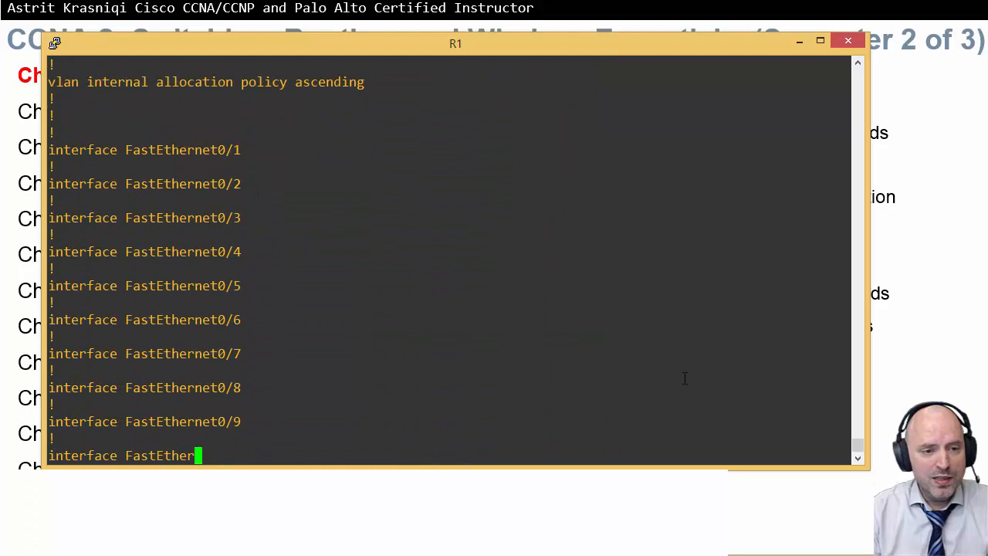
{"action": "scroll", "scroll_direction": "down", "scroll_amount": 3}
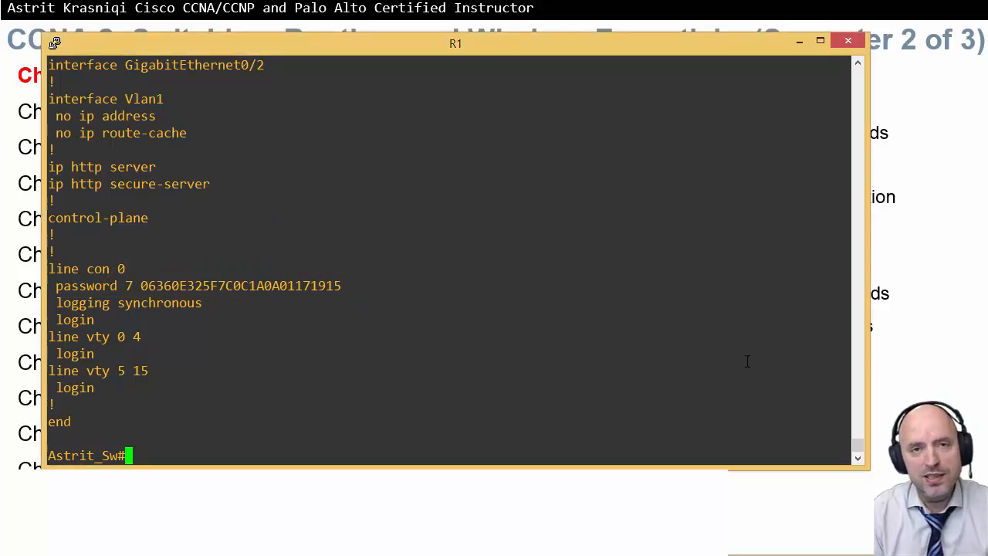
{"action": "type", "text": "exi"}
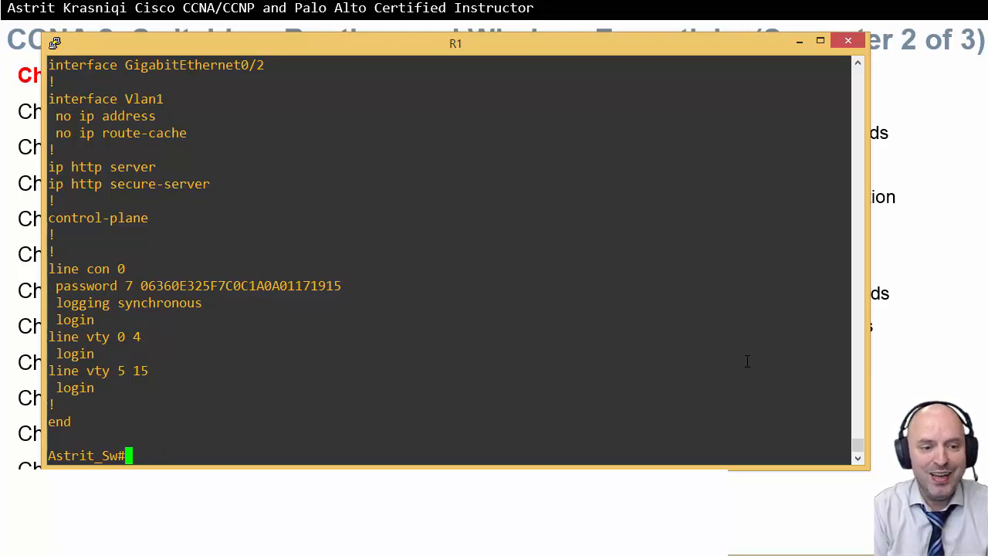
{"action": "type", "text": "co"}
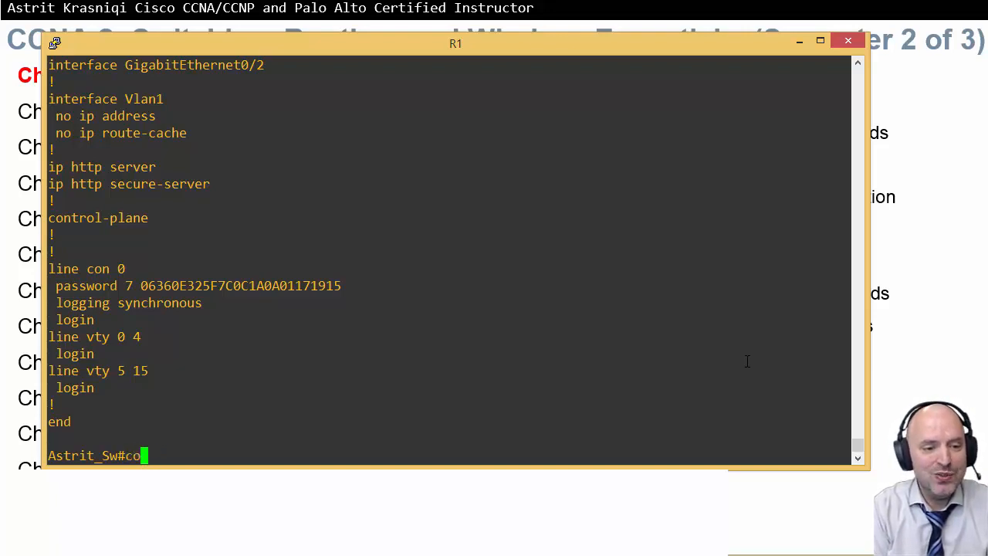
{"action": "type", "text": "nigure terminal"}
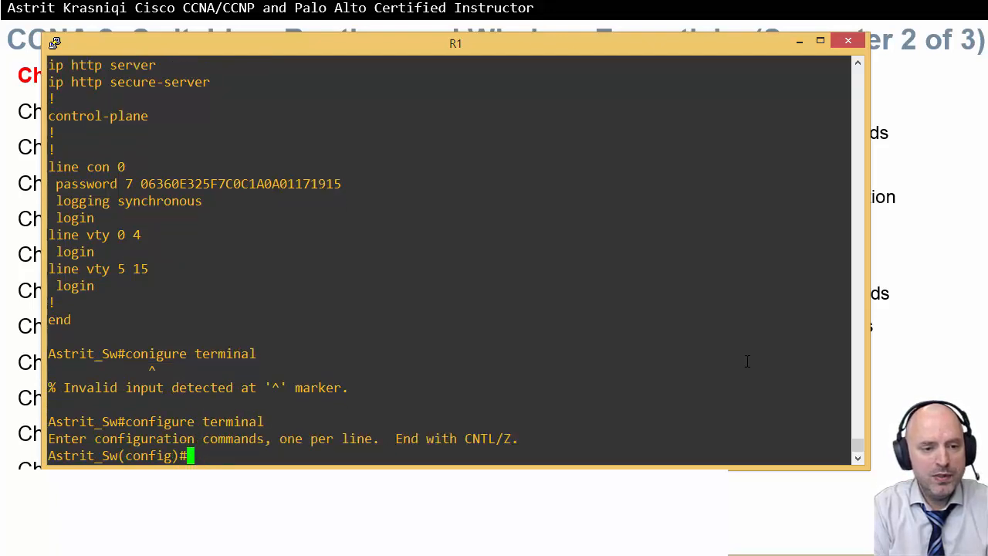
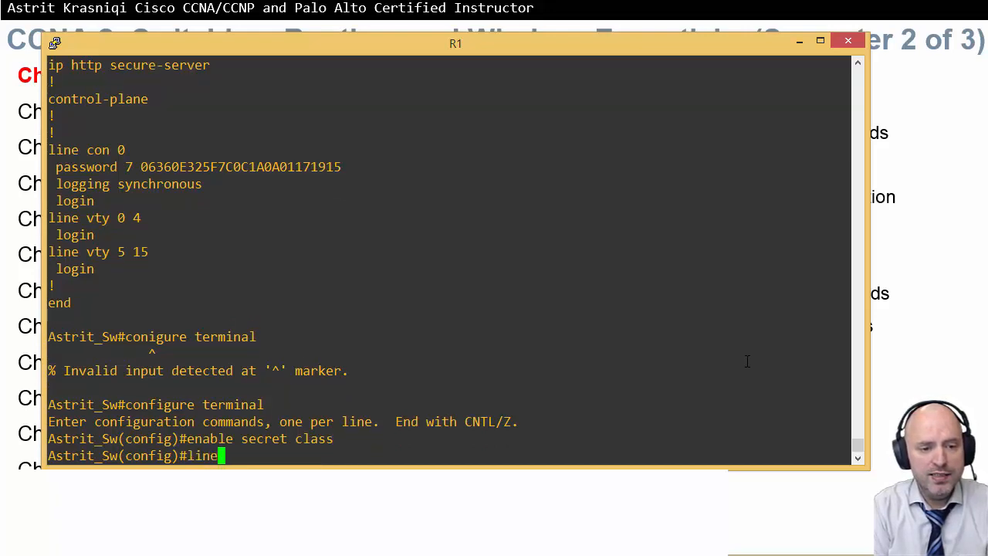
{"action": "type", "text": "console 0"}
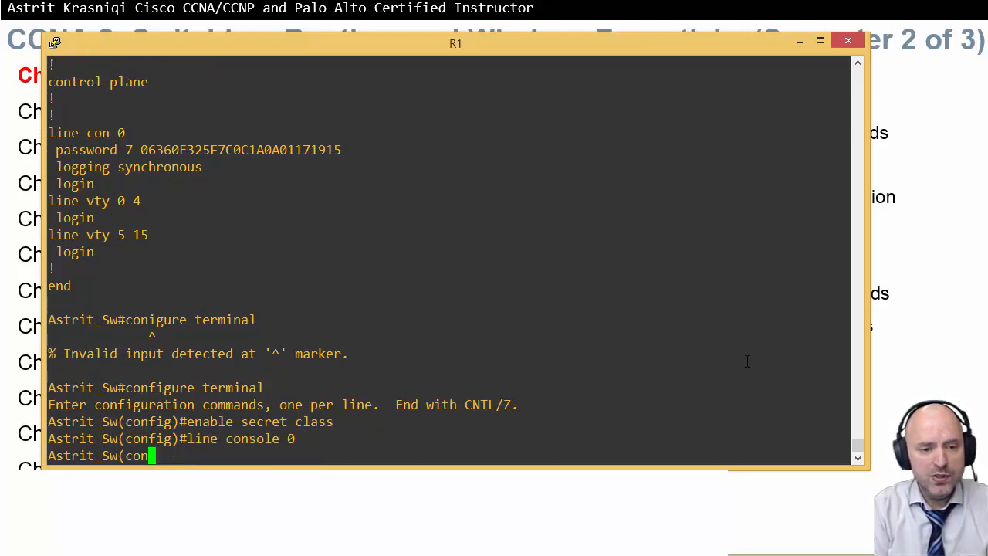
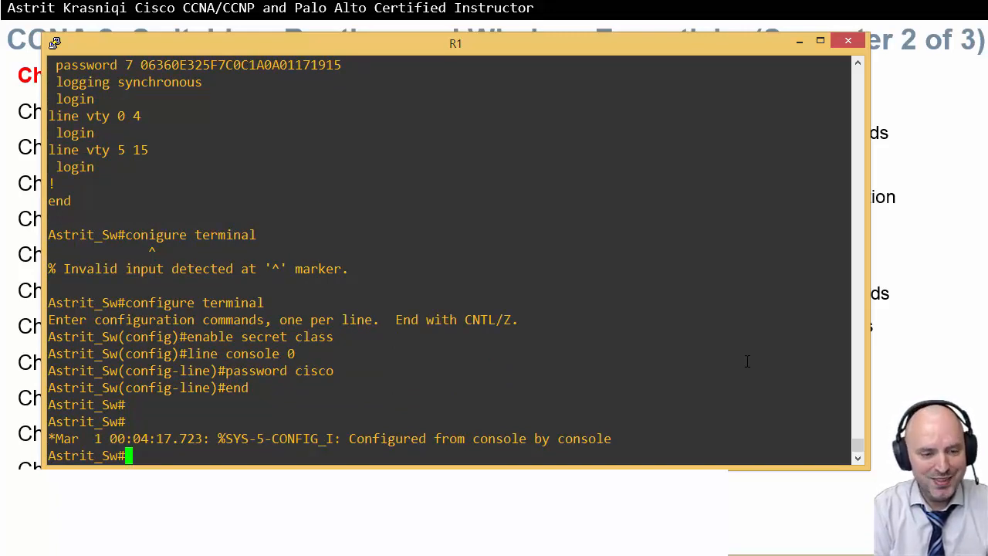
{"action": "type", "text": "end"}
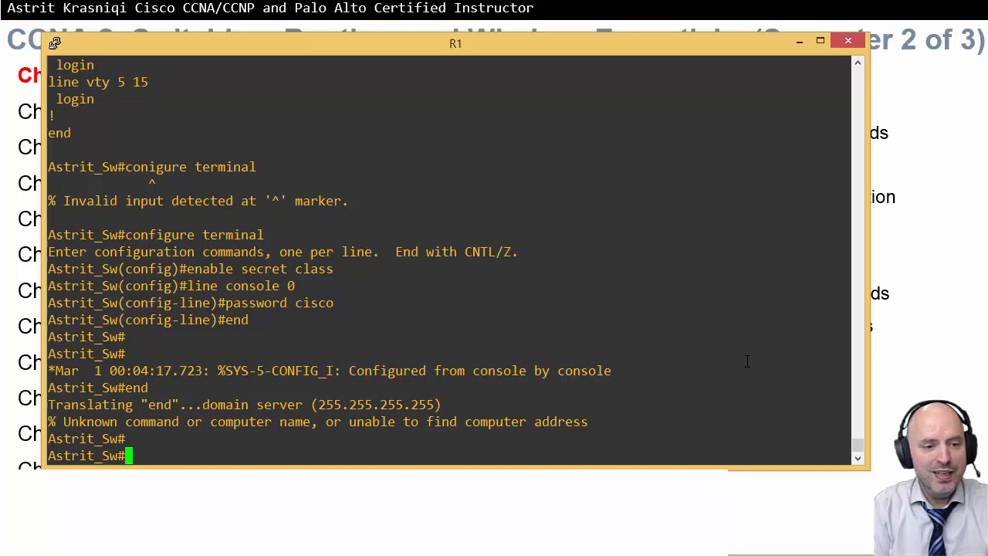
Save with copy running-config startup-config, accepting the default destination
{"action": "type", "text": "copy run"}
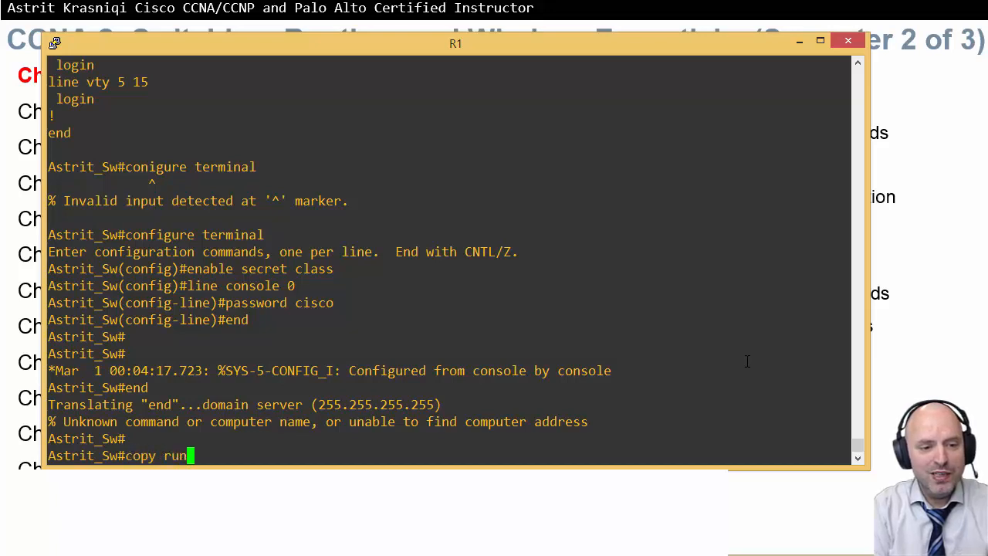
{"action": "type", "text": "ning-config s"}
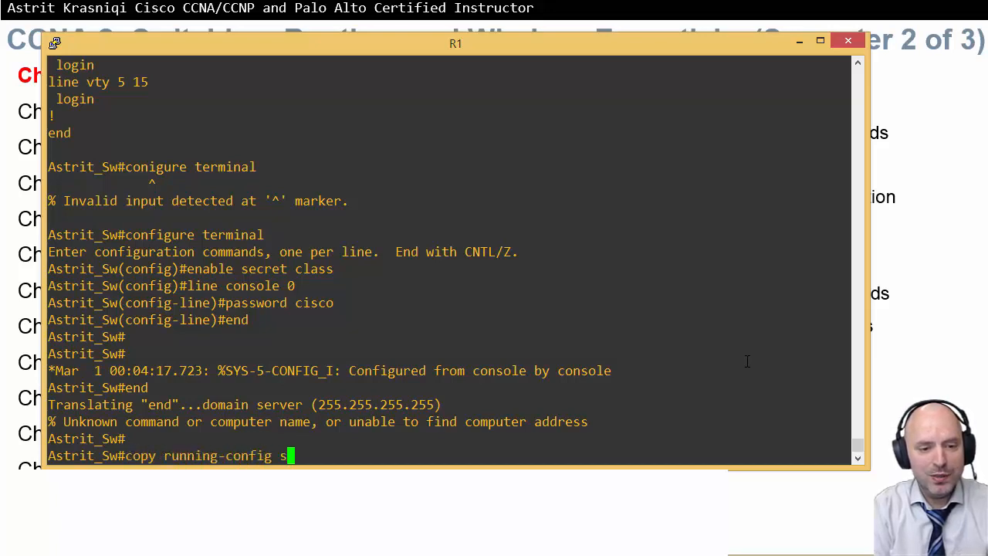
{"action": "type", "text": "tartup-config"}
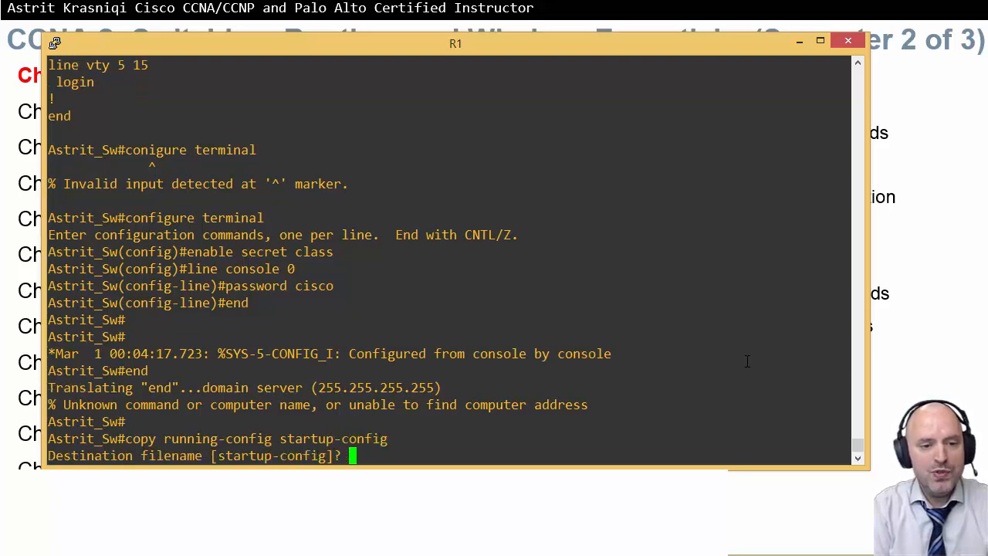
{"action": "key", "text": "enter"}
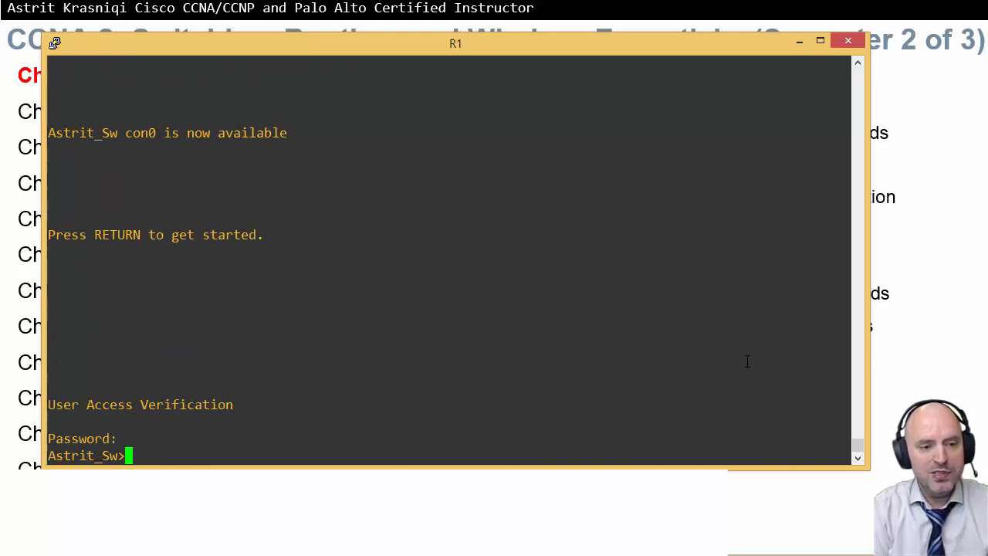
Enter privileged mode with enable and start configuration mode on Astrit_Sw
{"action": "type", "text": "enable"}
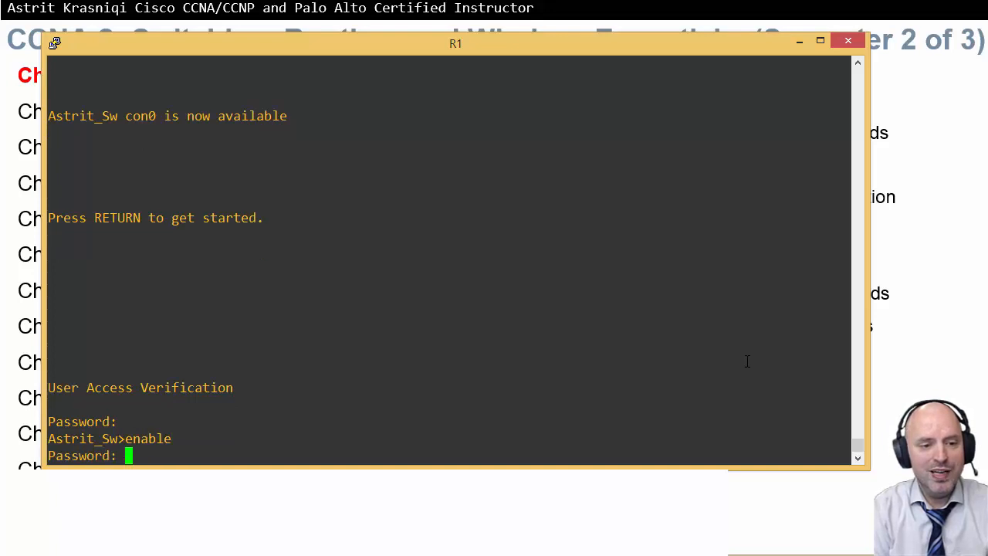
{"action": "type", "text": "cofn t"}
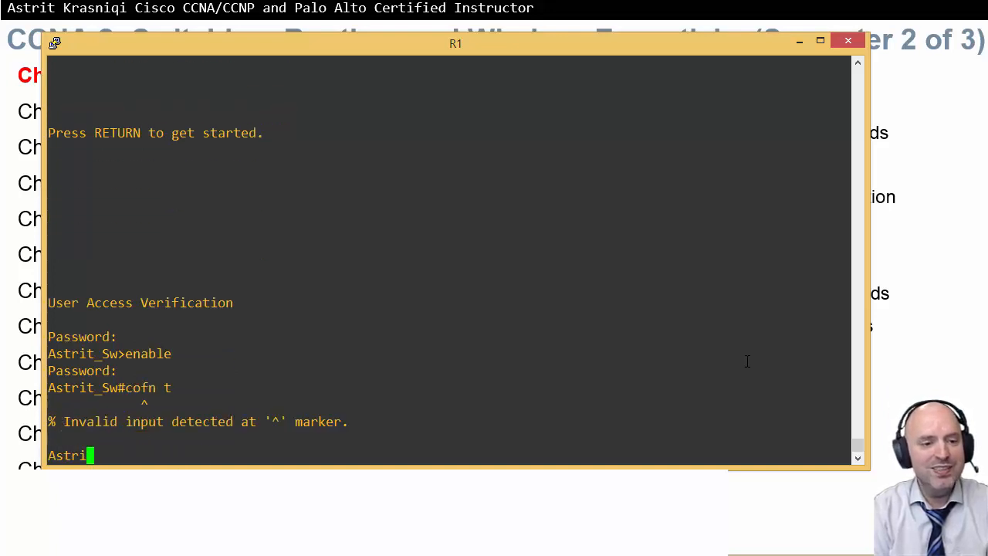